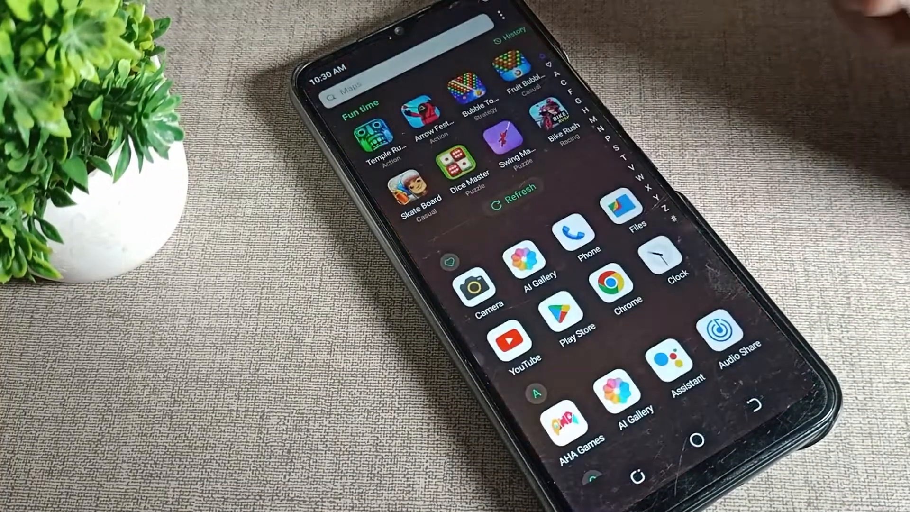
Step: Launch Settings and scroll the main menu down to Privacy, Location and Security
scroll("down", 3)
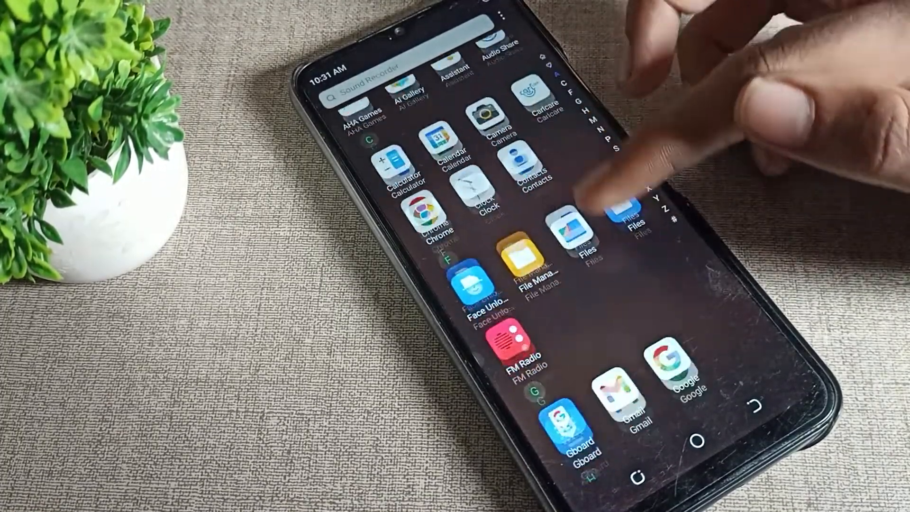
scroll("down", 3)
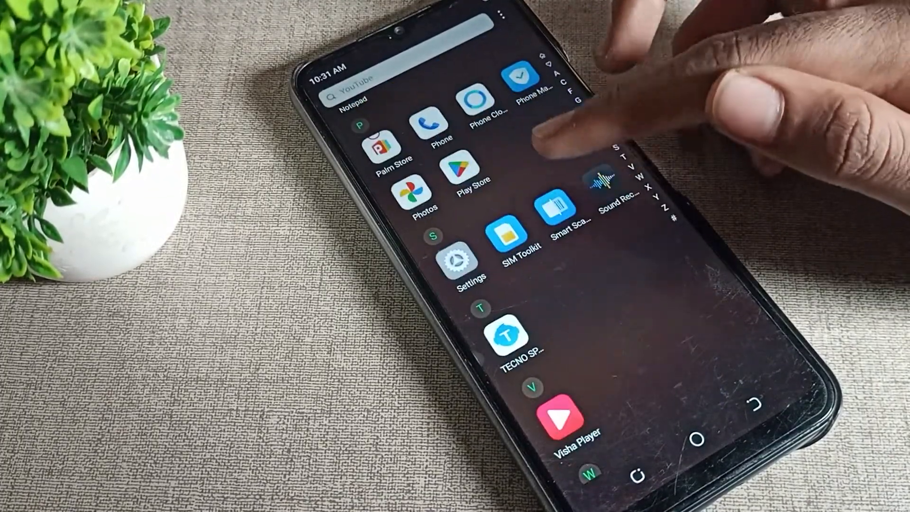
left_click(466, 267)
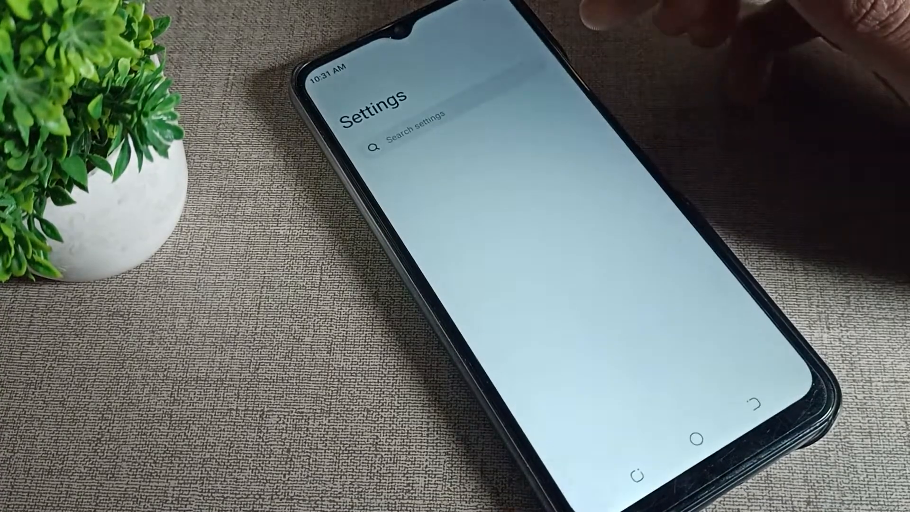
scroll("down", 3)
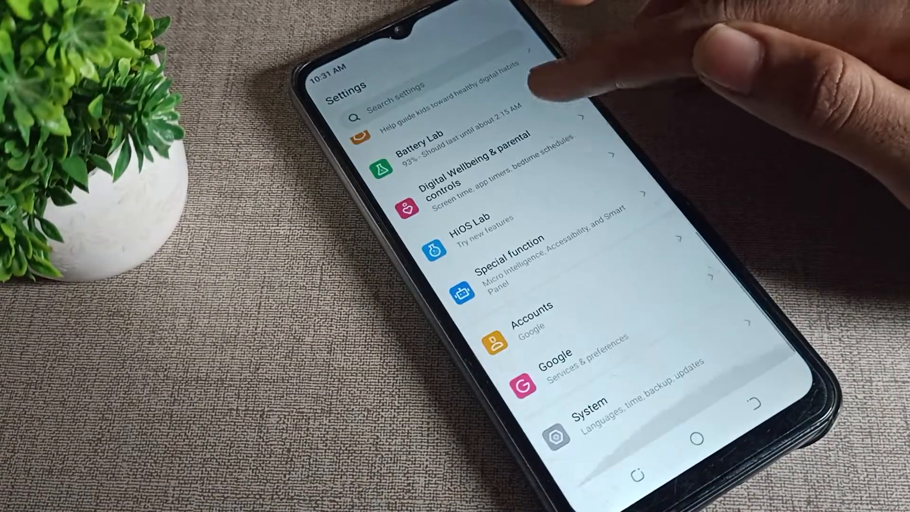
scroll("down", 3)
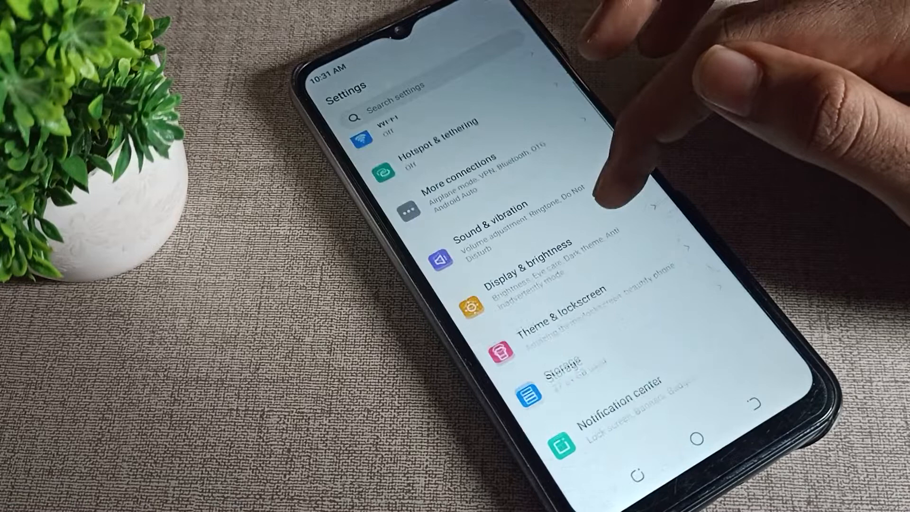
scroll("down", 3)
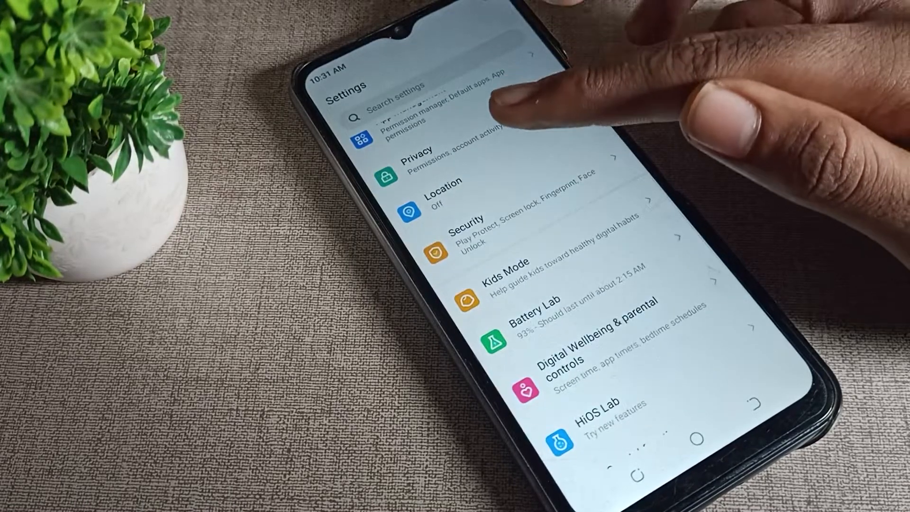
Step: In Security, select None as the screen lock to trigger the remove-protection prompt
left_click(465, 226)
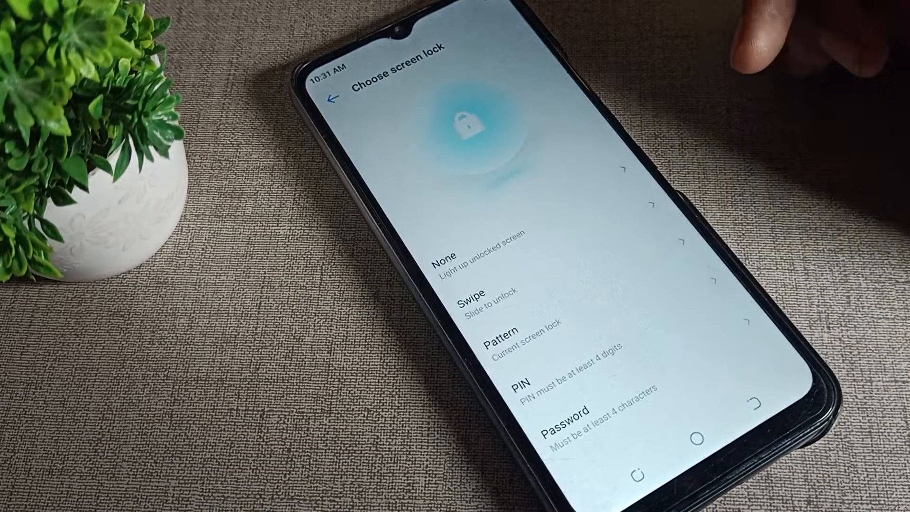
left_click(443, 255)
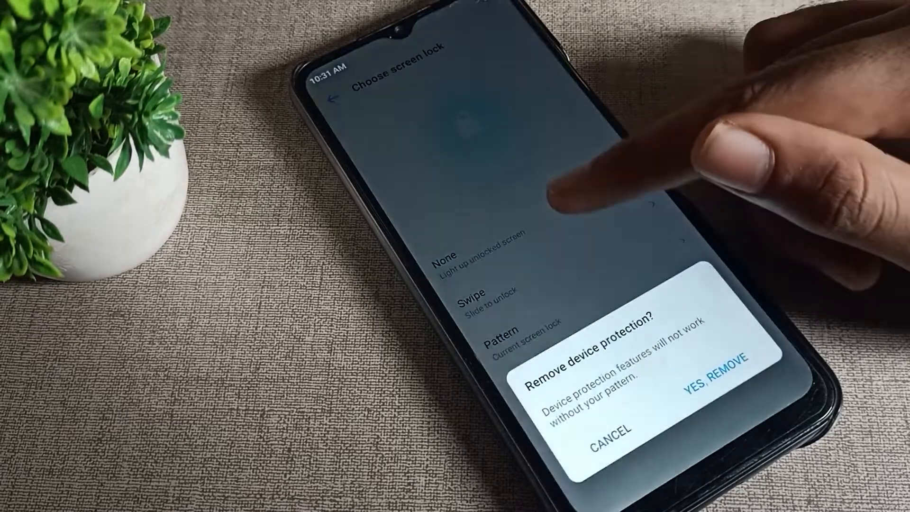